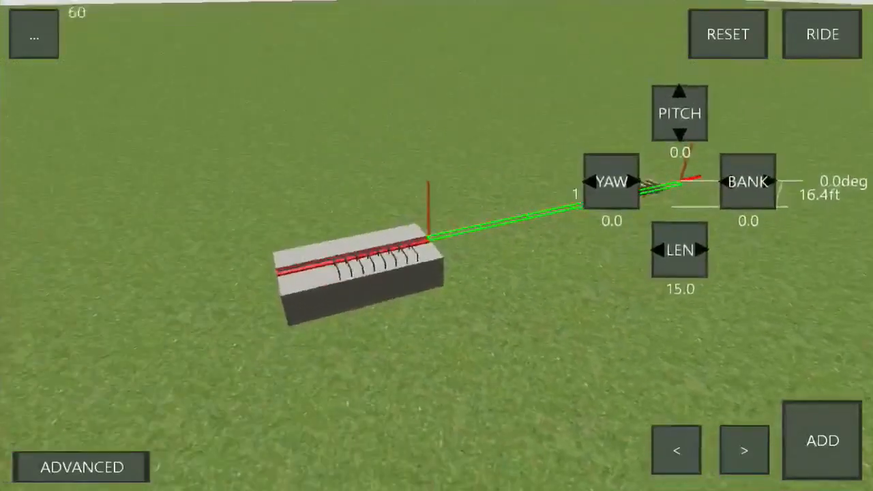
Step: Add LIM launch pieces from the station with 1.835 G acceleration, reaching about 16 mph
click(661, 251)
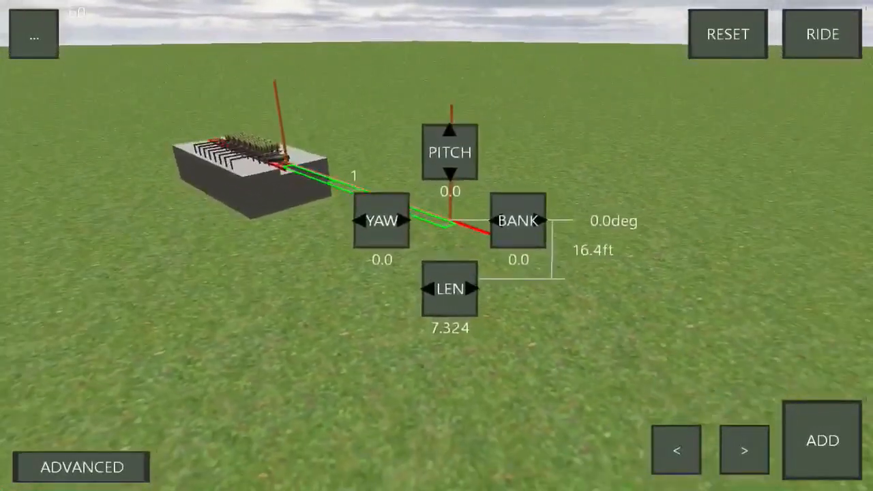
click(79, 466)
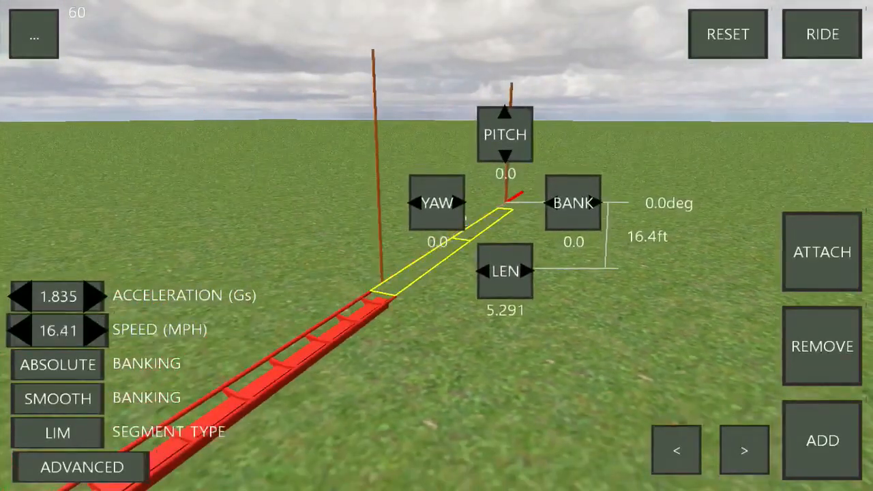
Step: Extend the LIM launch to ~30 mph, then add normal track rising about 26 ft banked 33 degrees
click(103, 329)
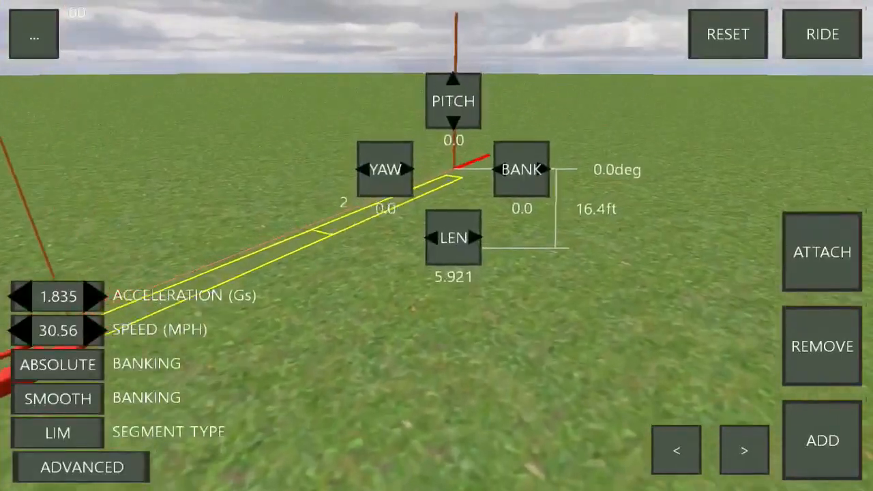
click(821, 251)
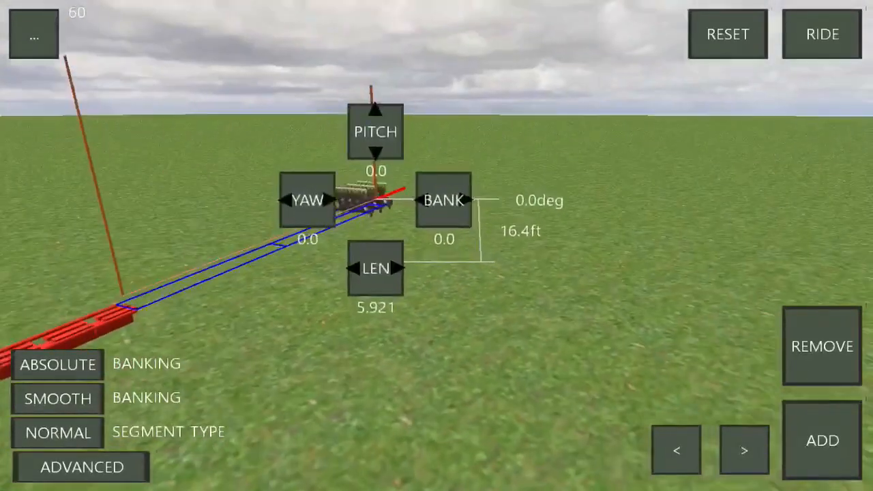
click(464, 199)
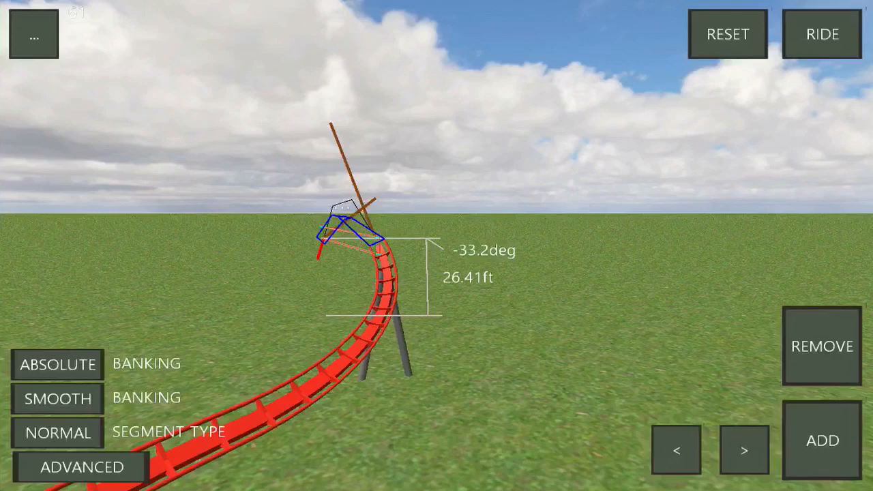
Step: Add climbing, overbanked track above the station by adjusting pitch and bank between pieces
click(82, 466)
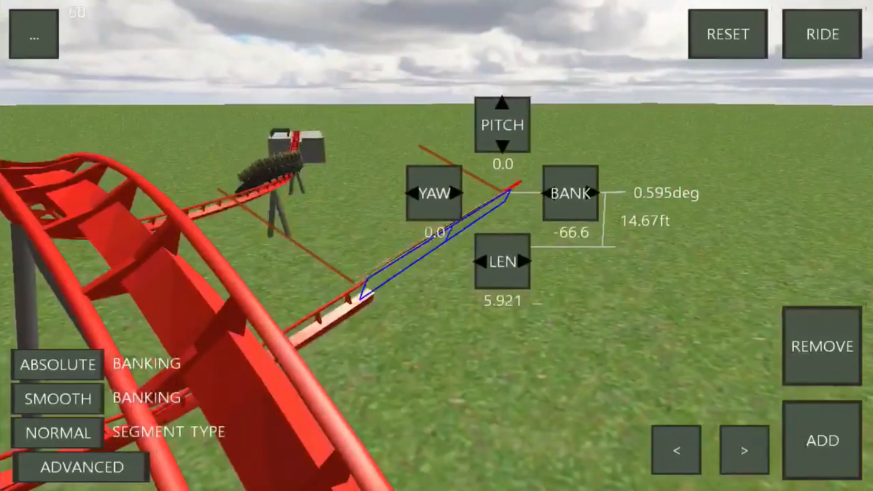
click(414, 194)
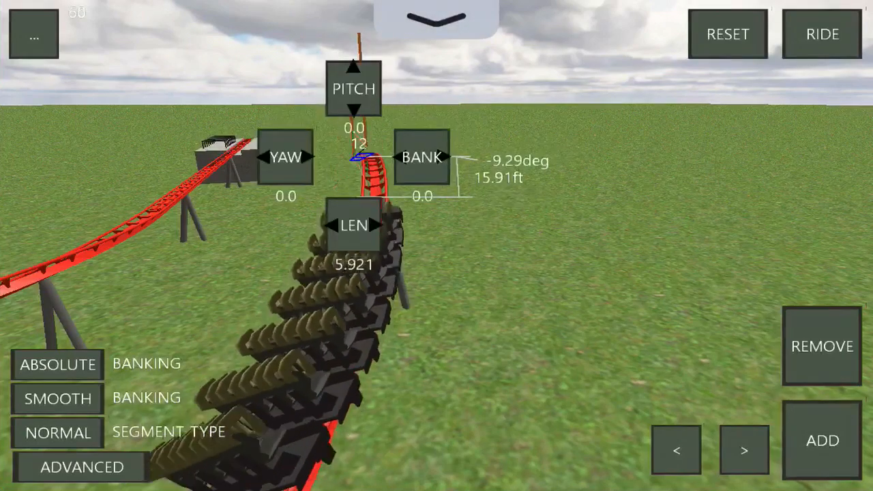
click(353, 107)
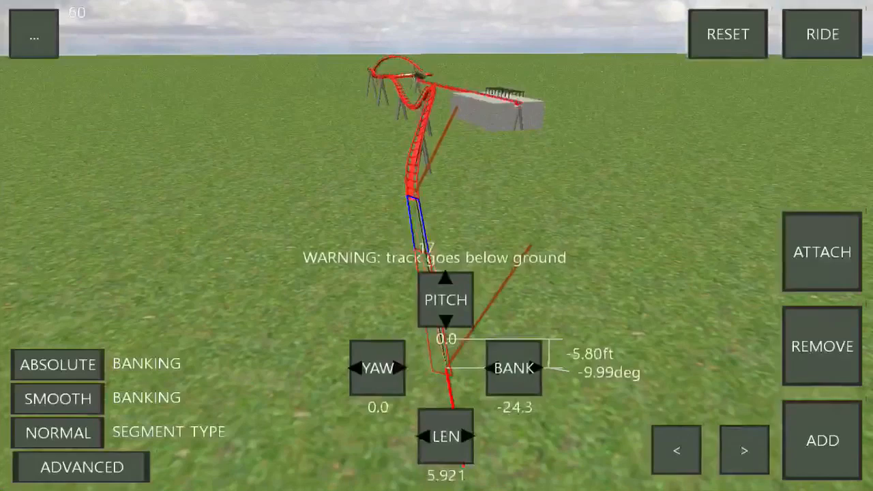
Step: Drop the track to ground level and lay flat segments beside the station up to segment 22
click(360, 369)
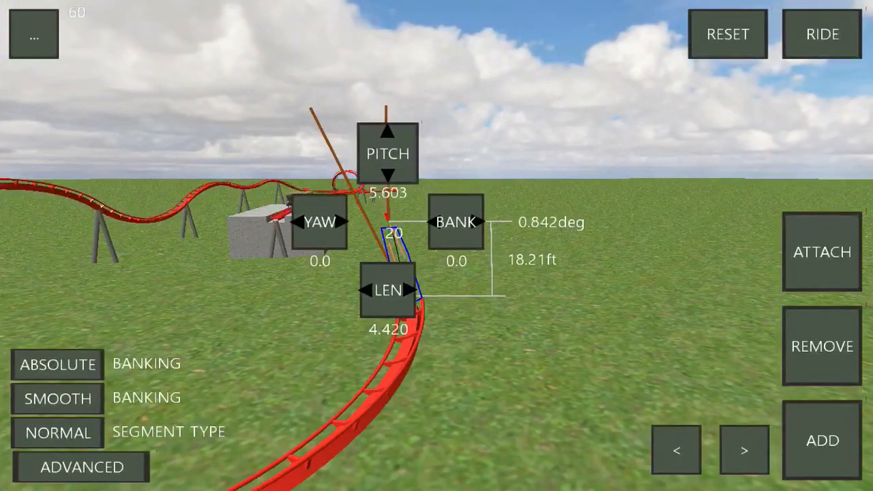
click(387, 130)
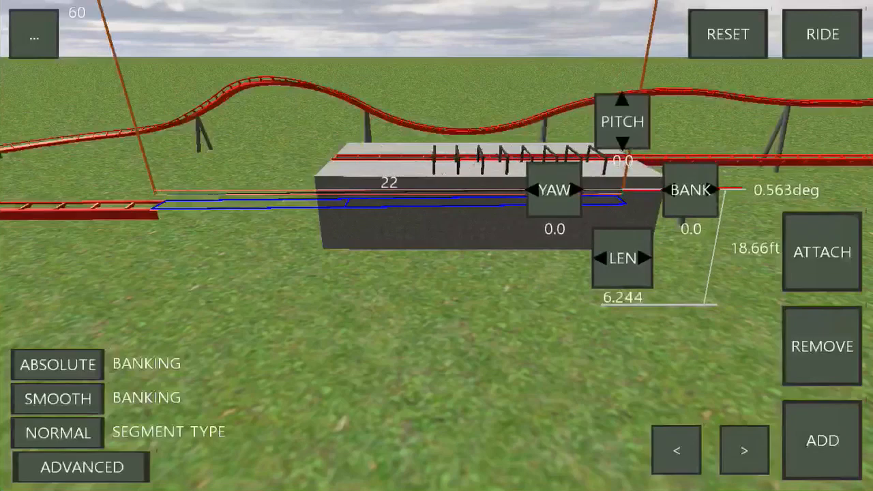
Step: Lengthen the straight pieces and add a banked turnaround sweeping out and back about 29 ft up
click(601, 258)
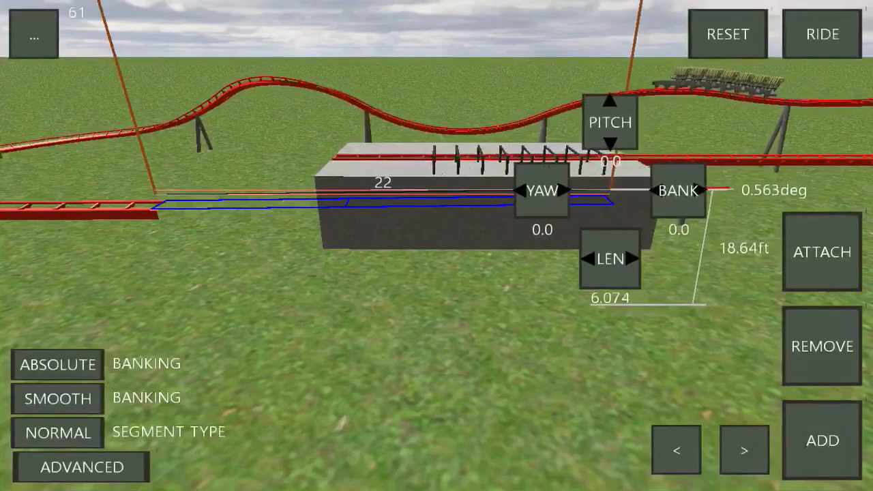
click(628, 258)
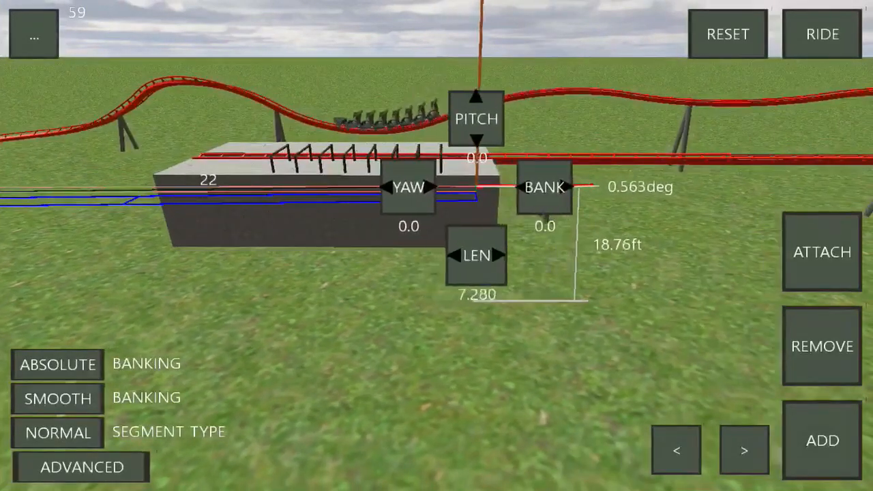
click(57, 431)
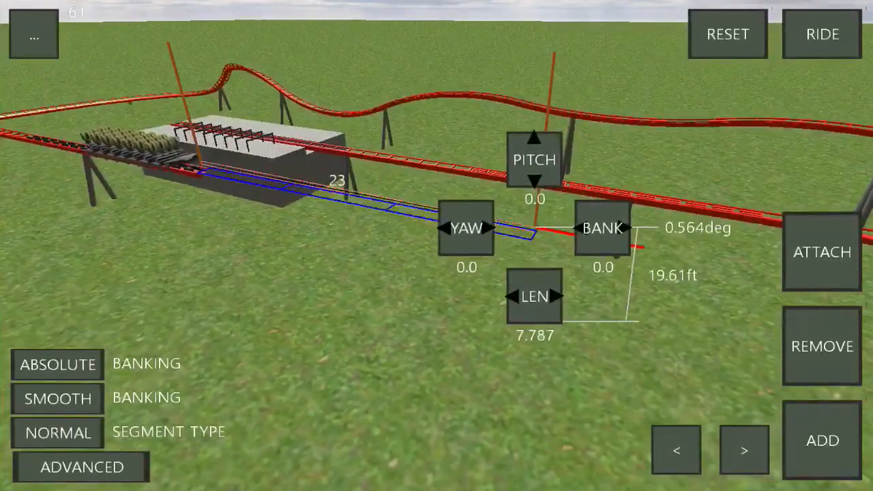
click(518, 297)
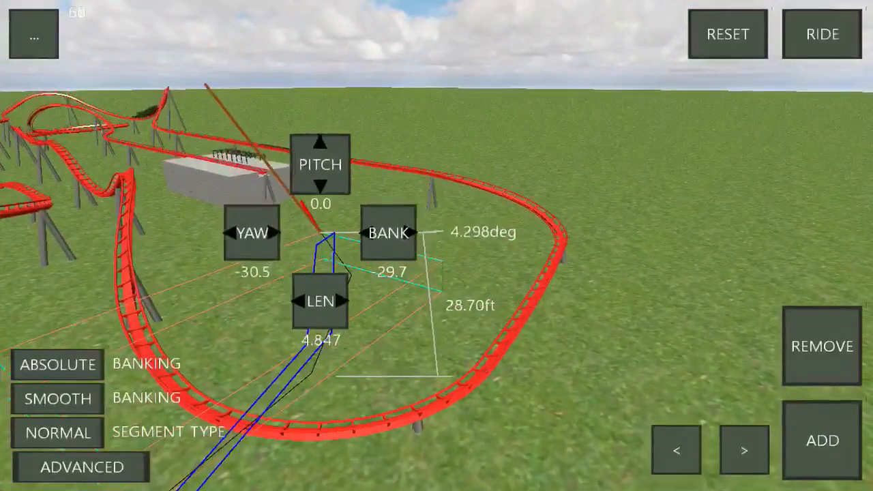
Step: Add a banked curve with negative yaw so the return leg bends in and closes the circuit
click(321, 147)
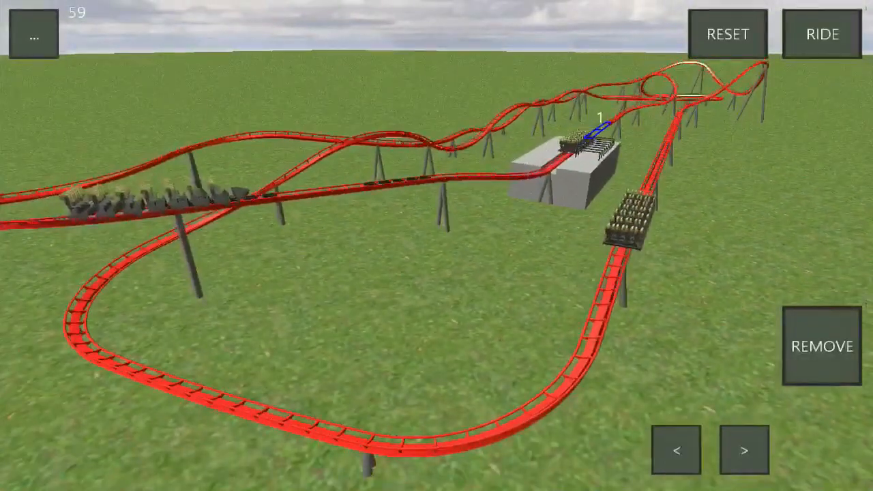
click(821, 33)
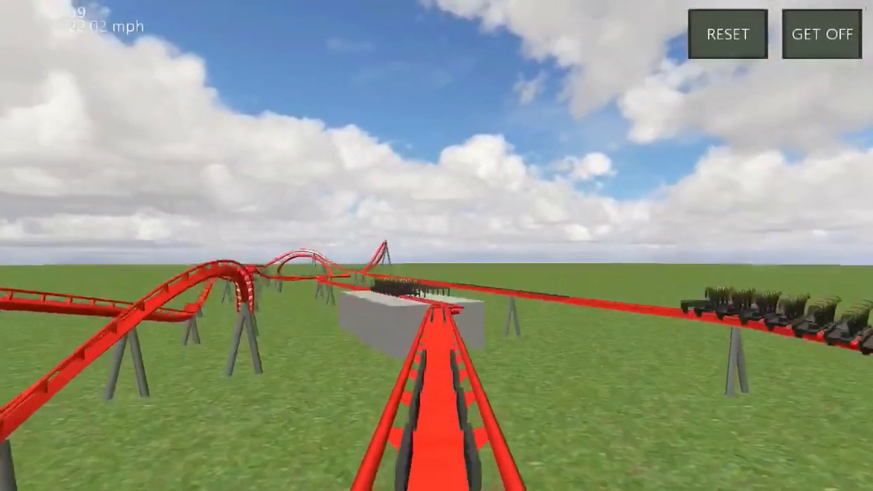
click(821, 32)
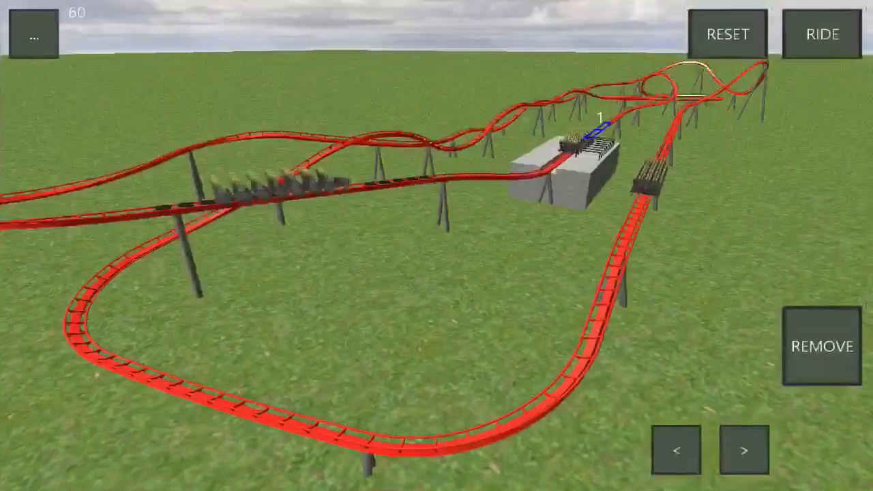